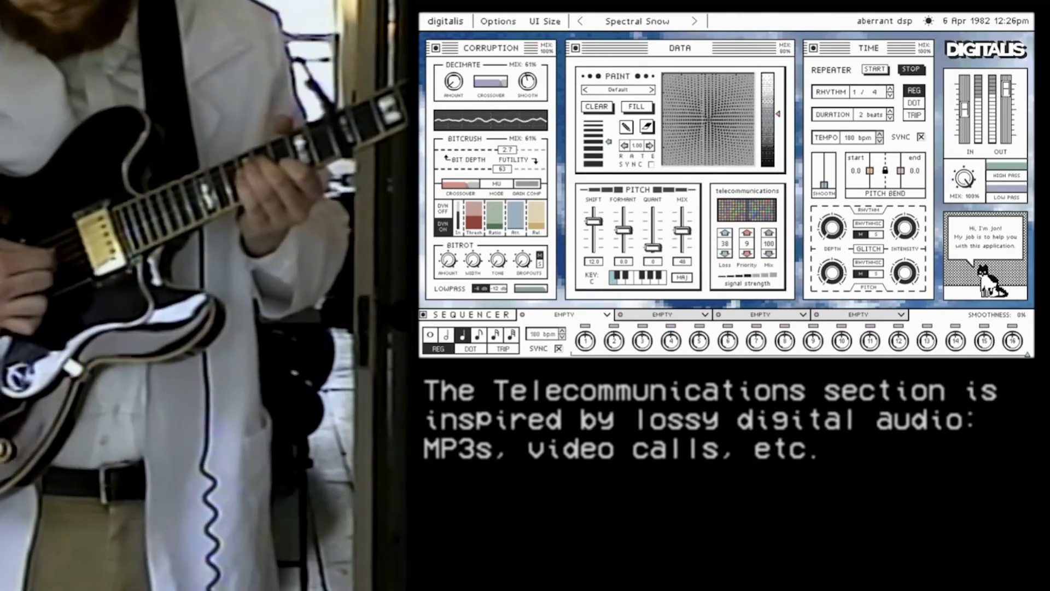
Find Digitalis under VST3 > Aberrant DSP and load it onto the melodic loop track.
left_click(545, 21)
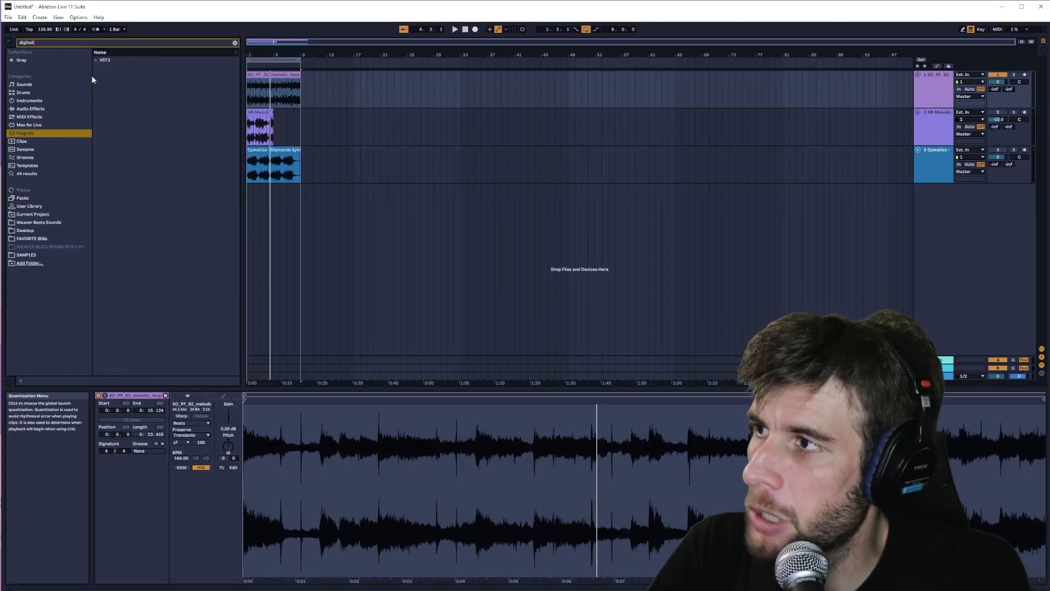
left_click(96, 60)
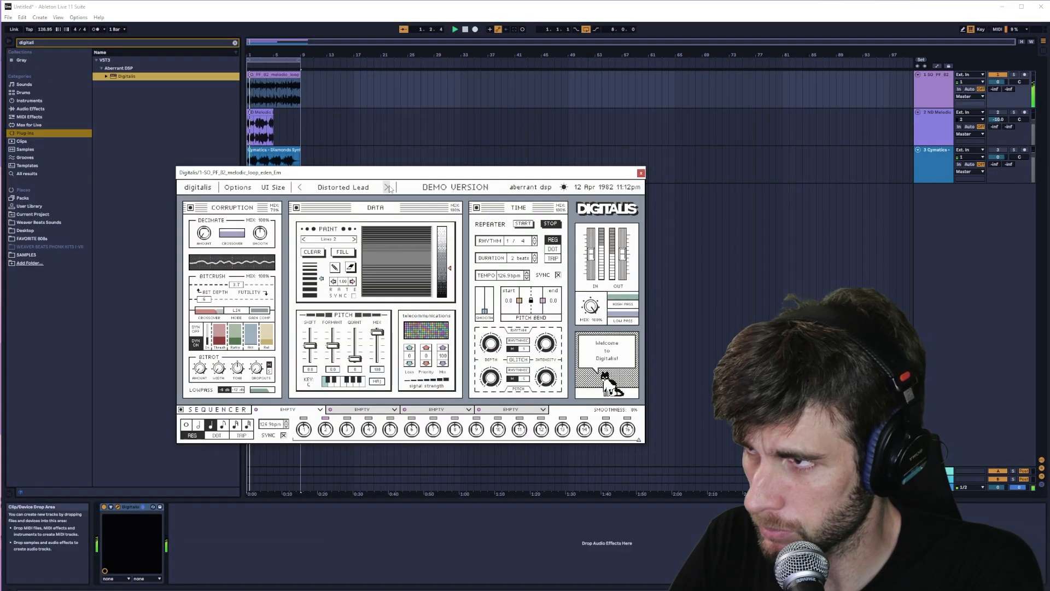
Step from Distorted Lead through Simple Autotune and Distorted Autotune to Arpeggio Op. 3.
left_click(387, 187)
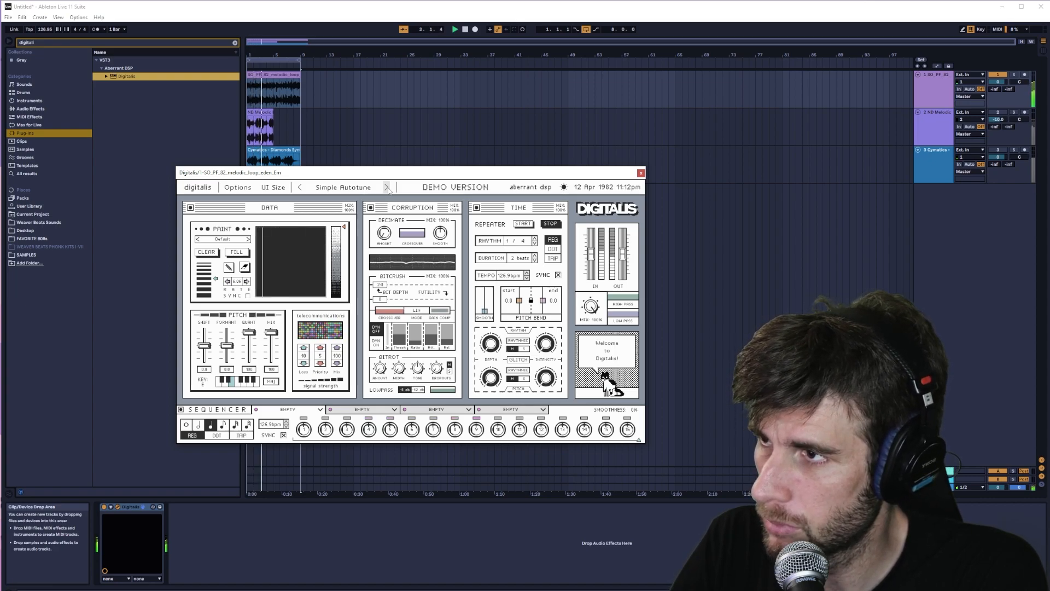
left_click(386, 187)
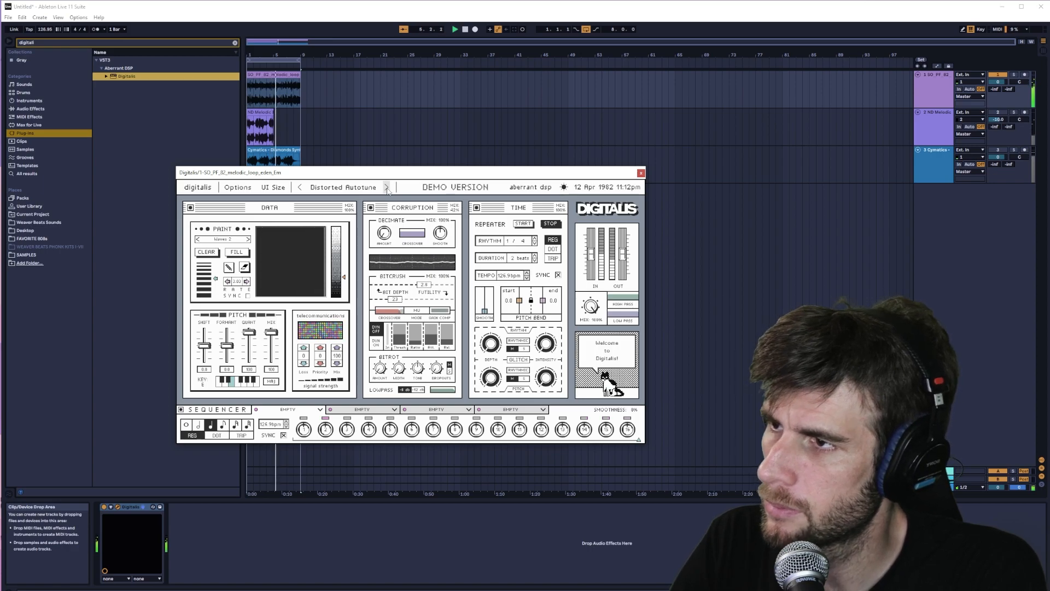
left_click(386, 187)
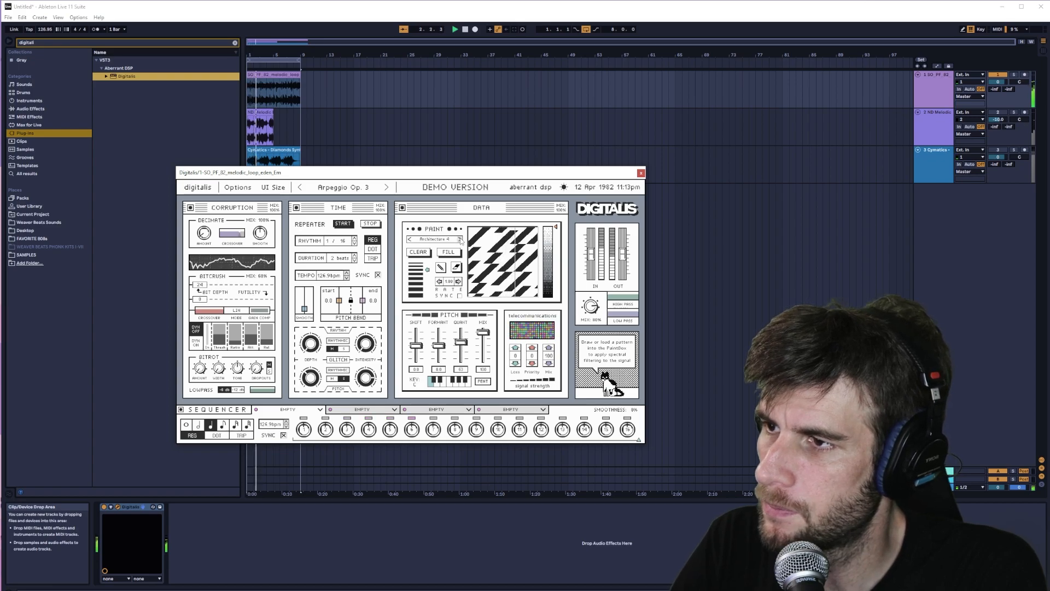
left_click(386, 187)
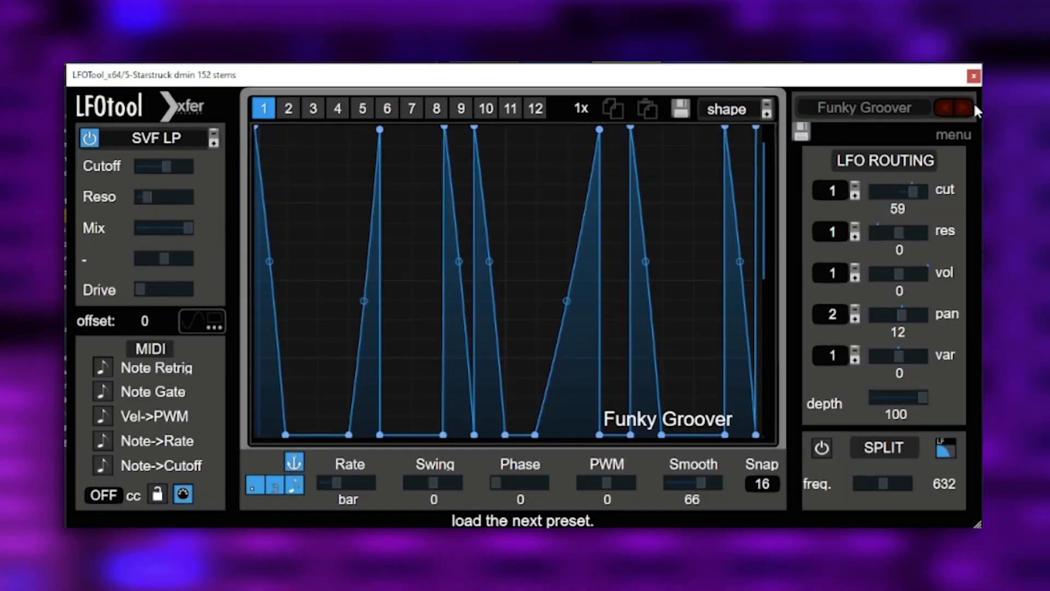
Advance LFOTool past the Funky Groover preset to the next one.
left_click(965, 108)
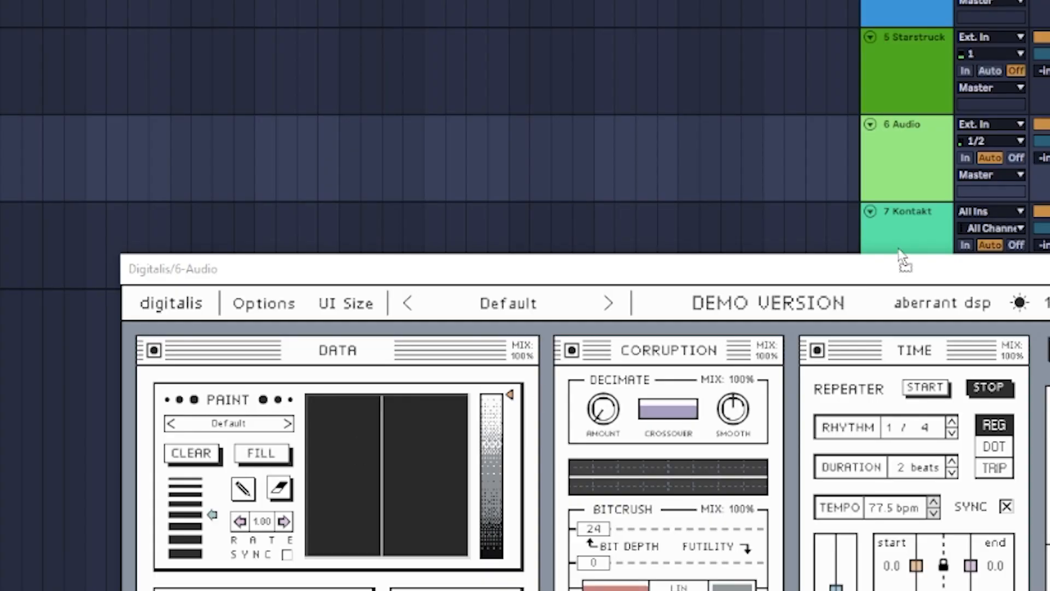
Show the Digitalis preset menu with Internet, Melodic, Percussive and other categories.
right_click(904, 157)
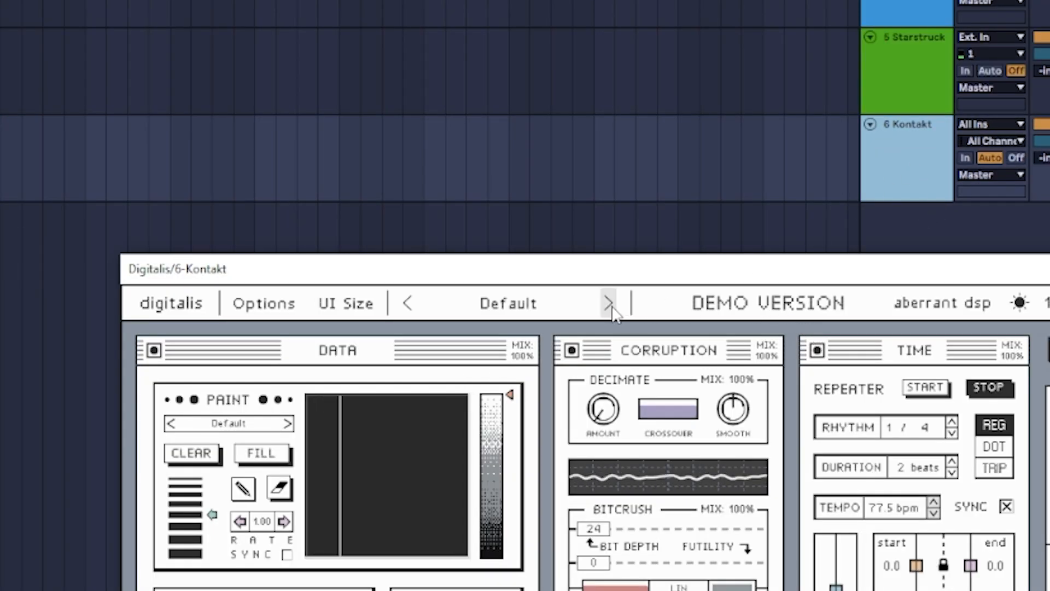
left_click(608, 303)
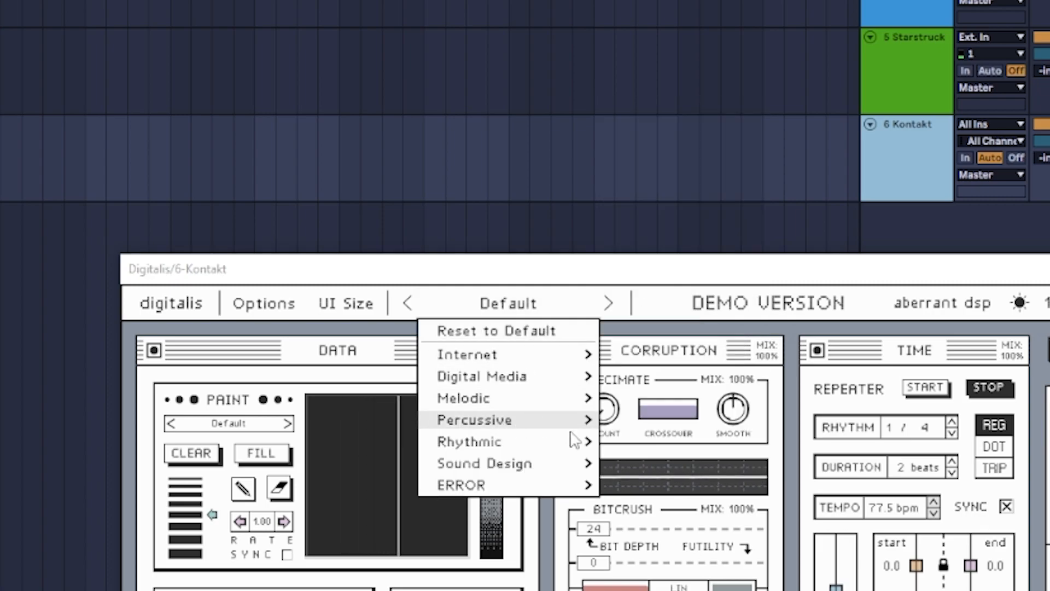